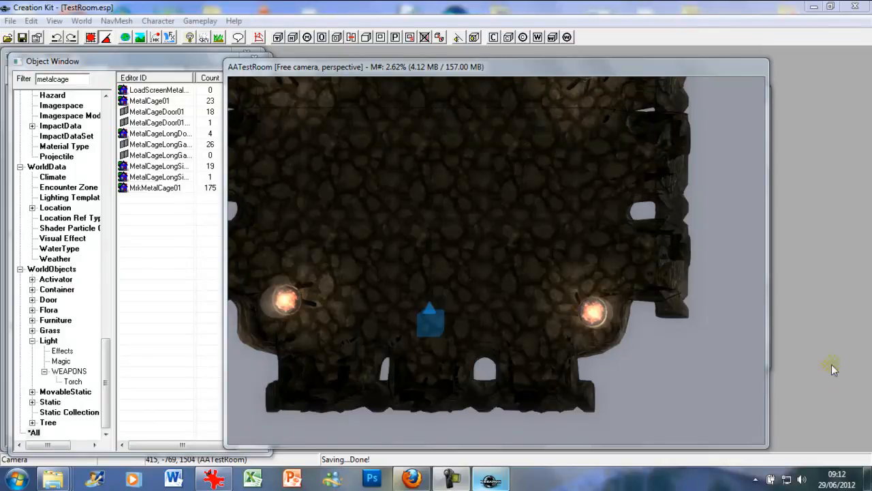
mouse_move(839, 266)
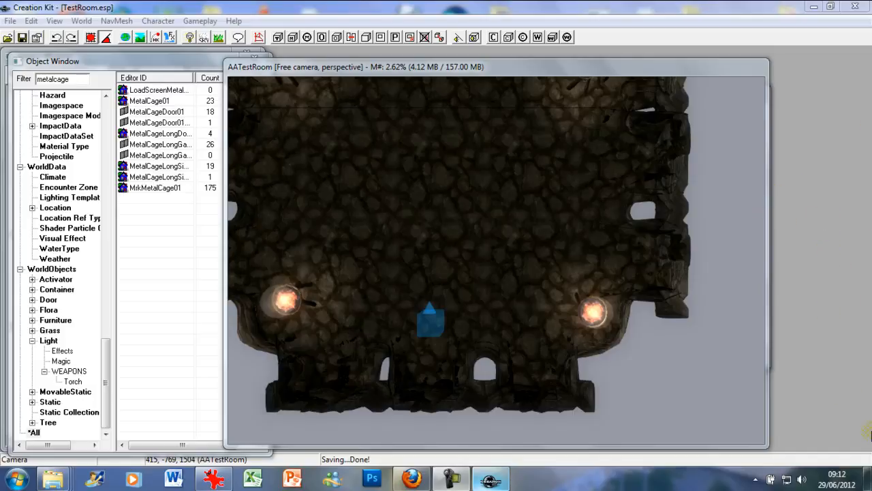
mouse_move(408, 112)
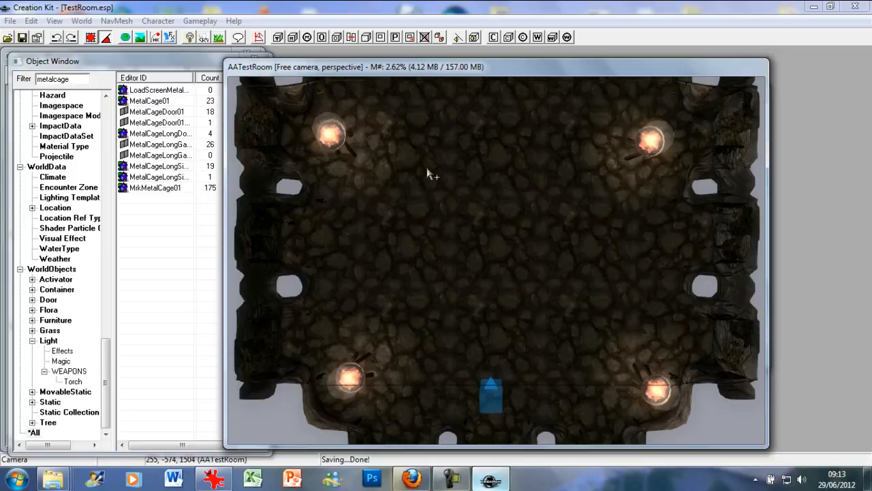
mouse_move(426, 80)
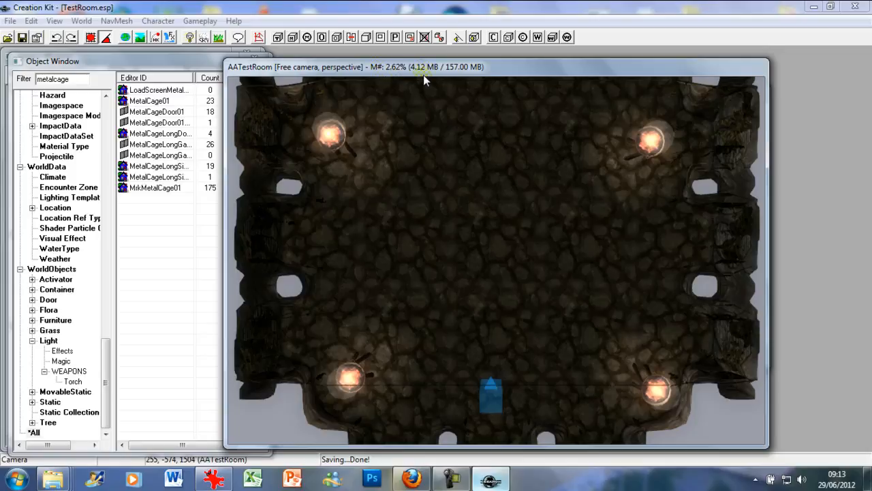
mouse_move(454, 146)
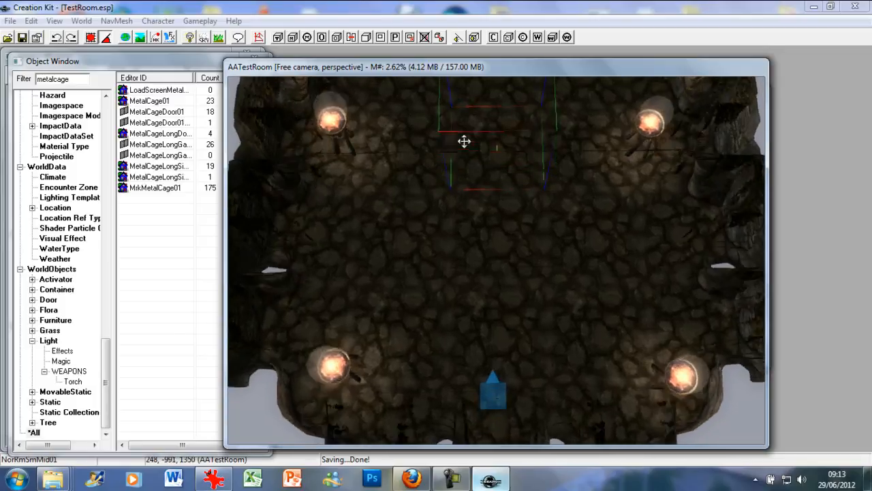
Step: Bring the render camera down to floor level inside AATestRoom near the back wall
drag(463, 141, 474, 131)
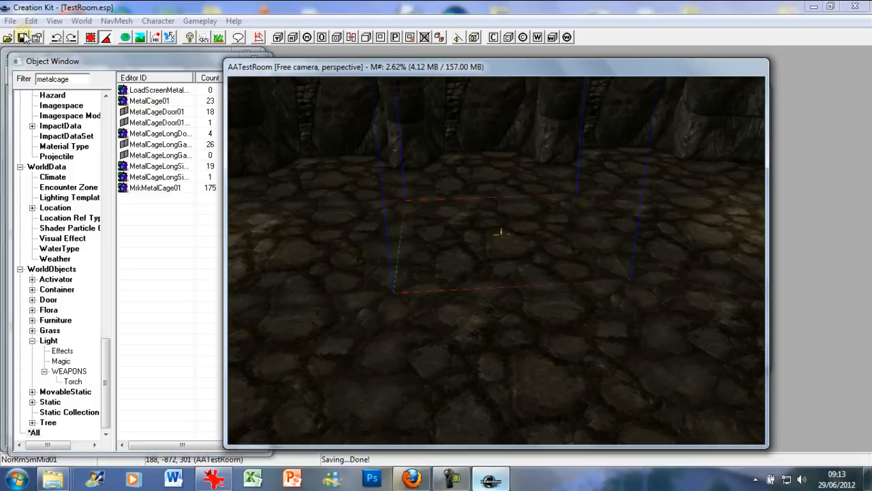
mouse_move(286, 60)
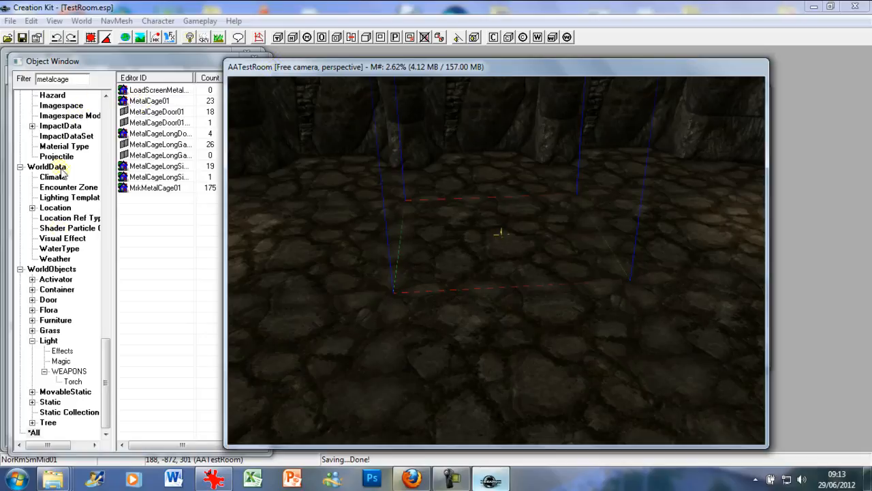
mouse_move(82, 338)
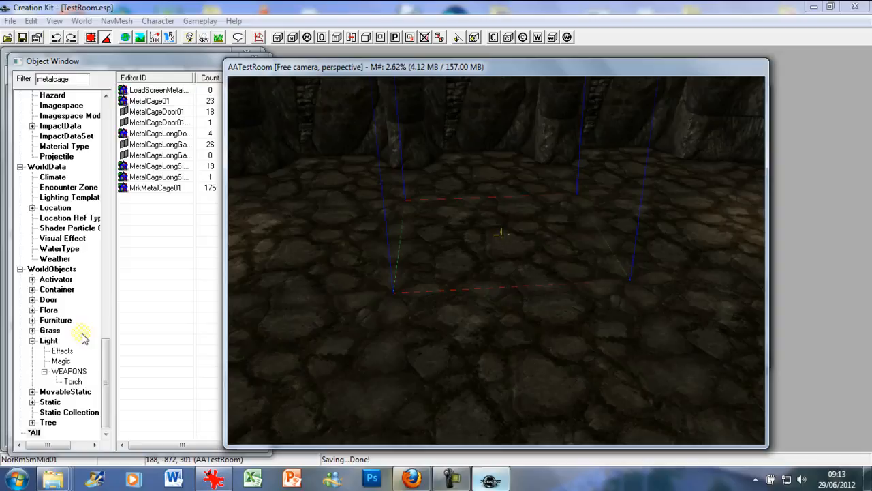
mouse_move(155, 61)
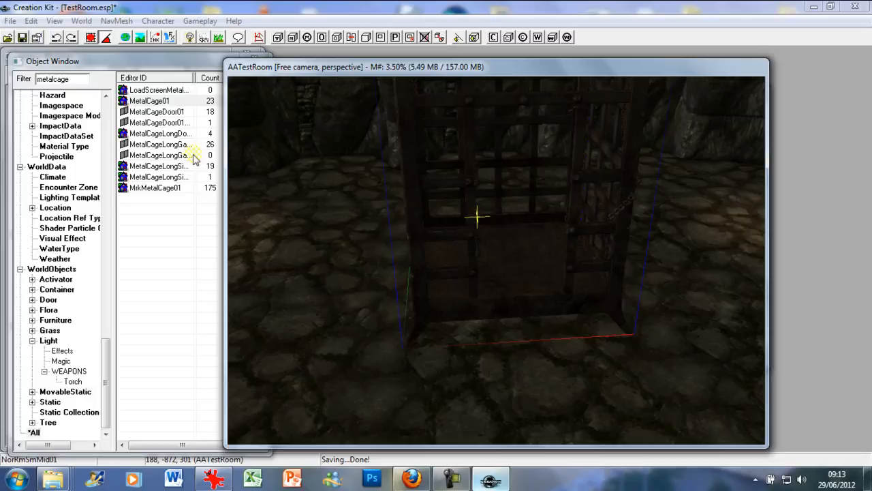
Step: Select MetalCageDoor01 in the Object Window to place on the cage opening
click(157, 112)
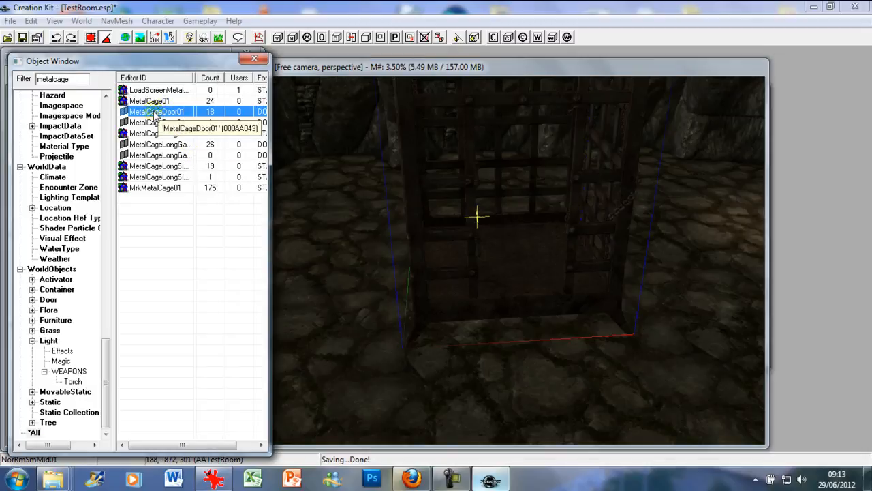
mouse_move(474, 225)
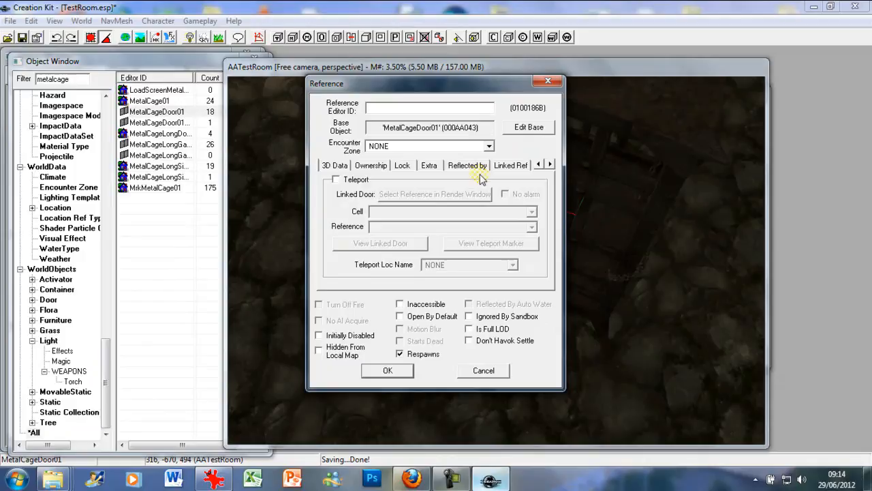
Step: Set MetalCage01 in the scene as the cage door's Linked Ref
click(511, 165)
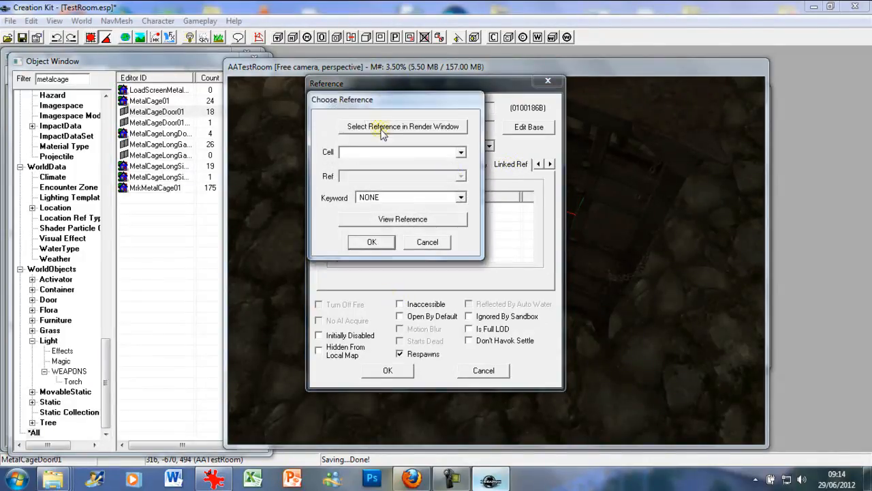
click(402, 125)
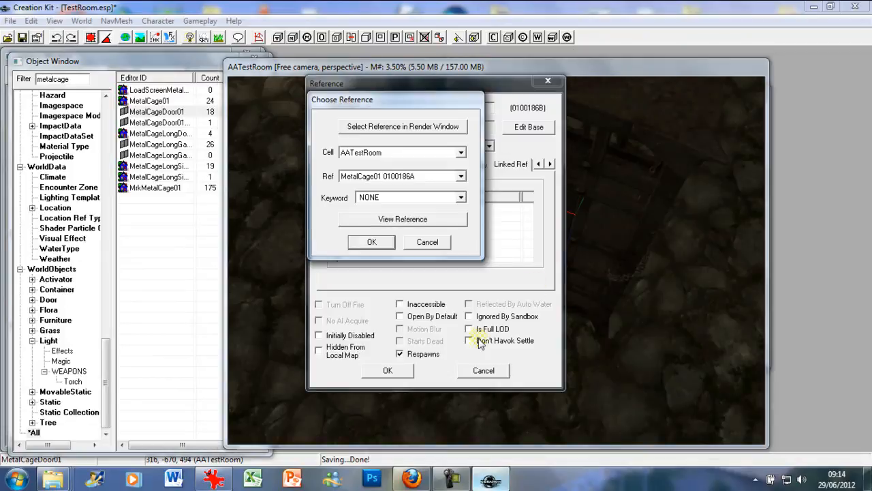
click(370, 242)
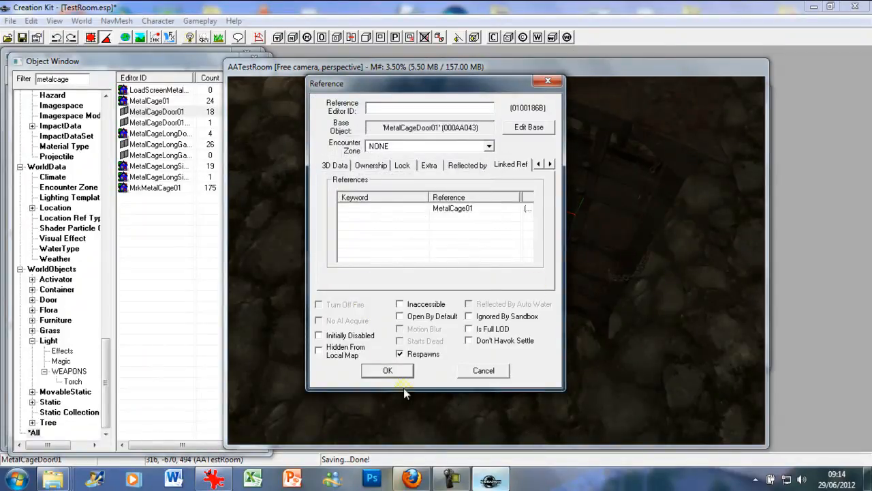
click(387, 371)
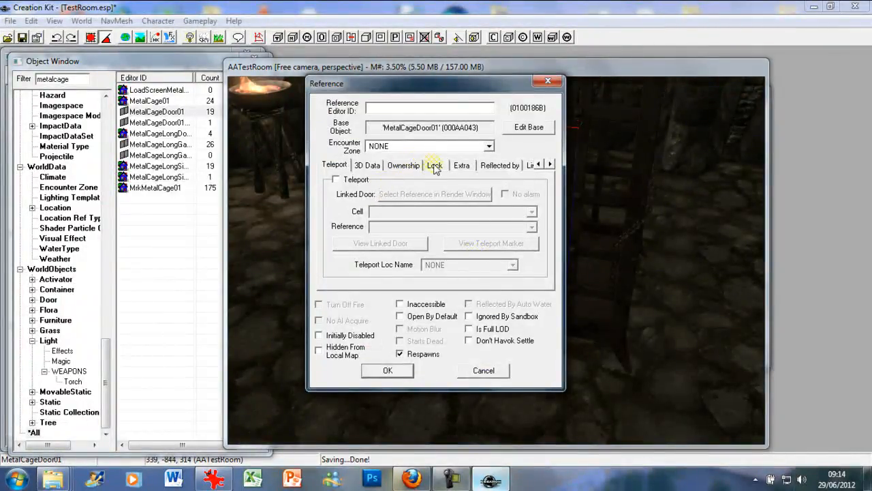
Step: Make the cage door Locked with lock level Expert and accept the reference
click(434, 164)
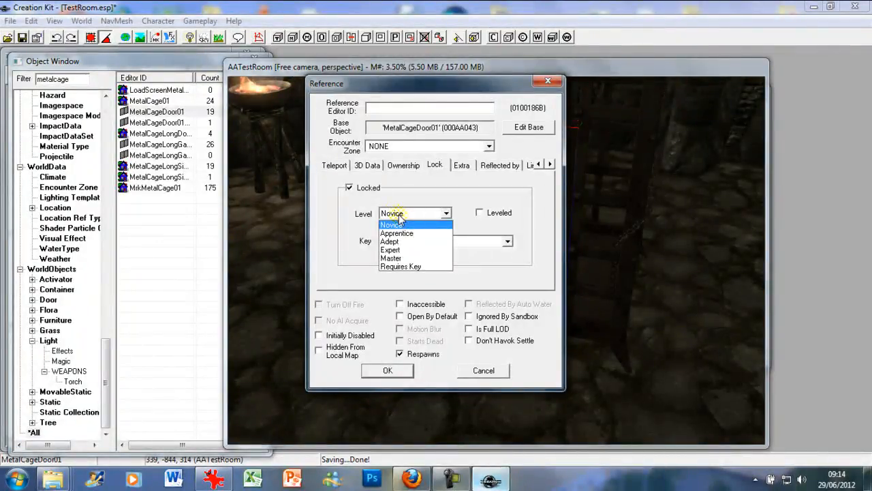
mouse_move(396, 249)
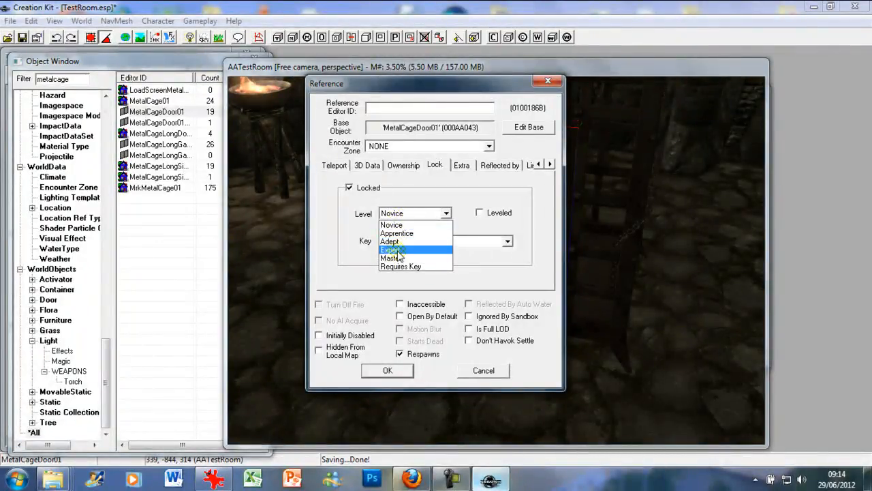
click(404, 250)
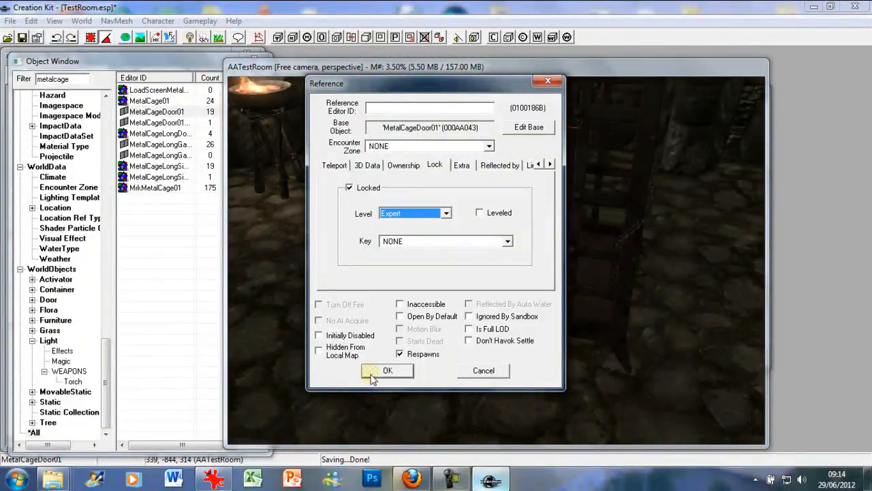
click(387, 371)
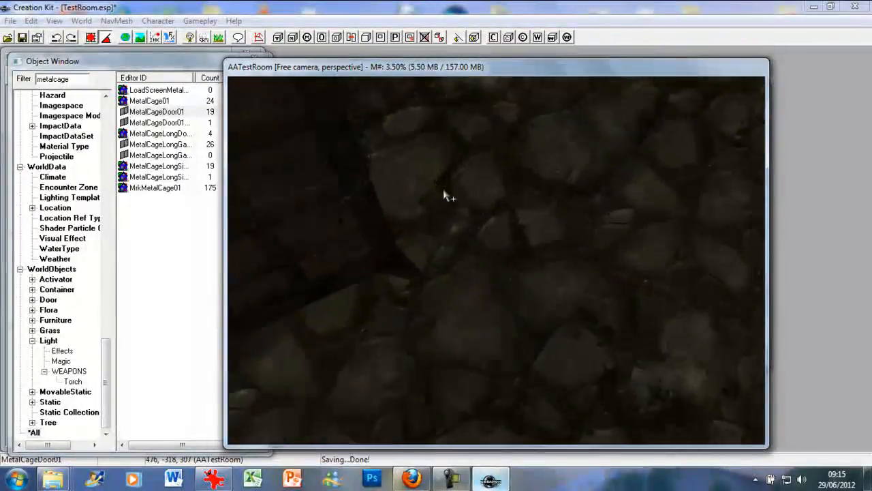
Step: Look down into the cage and filter the Object Window for the wall lean marker
drag(443, 196, 457, 219)
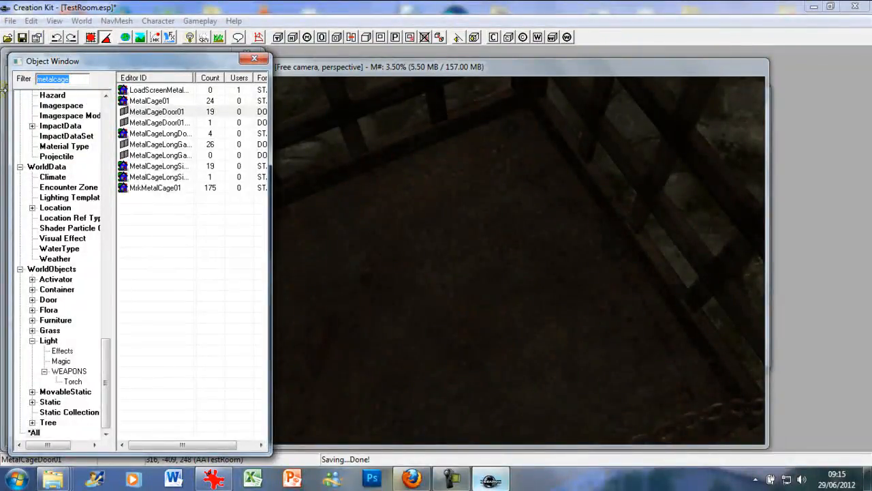
text(marker)
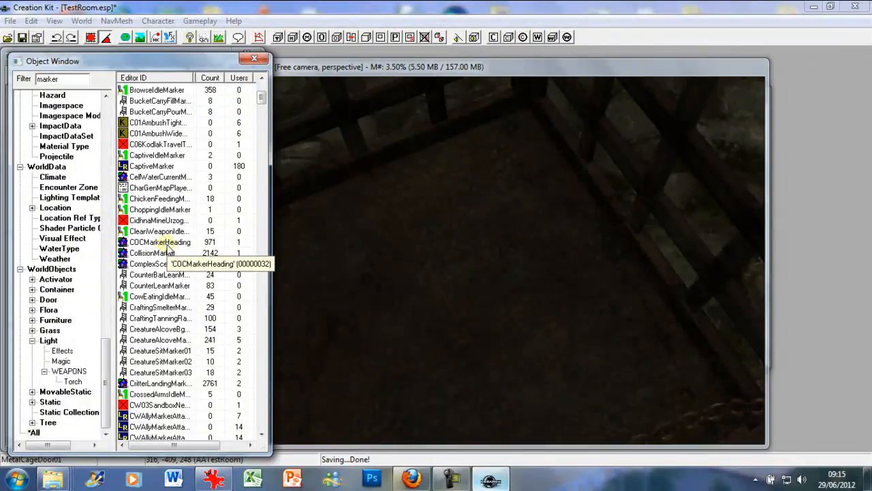
scroll(down, 3)
text(w)
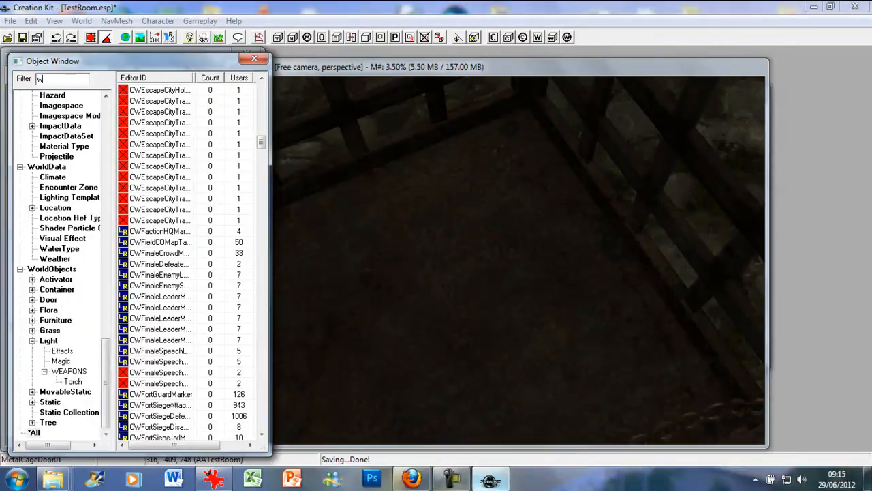
text(allma)
text(chair)
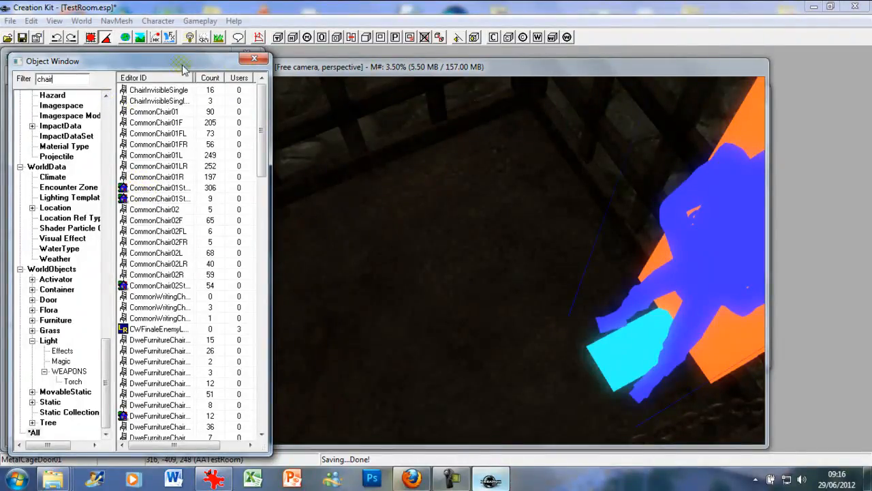
Step: Widen the render view and drop a chair marker inside the cage beside the lean marker
drag(184, 61, 147, 65)
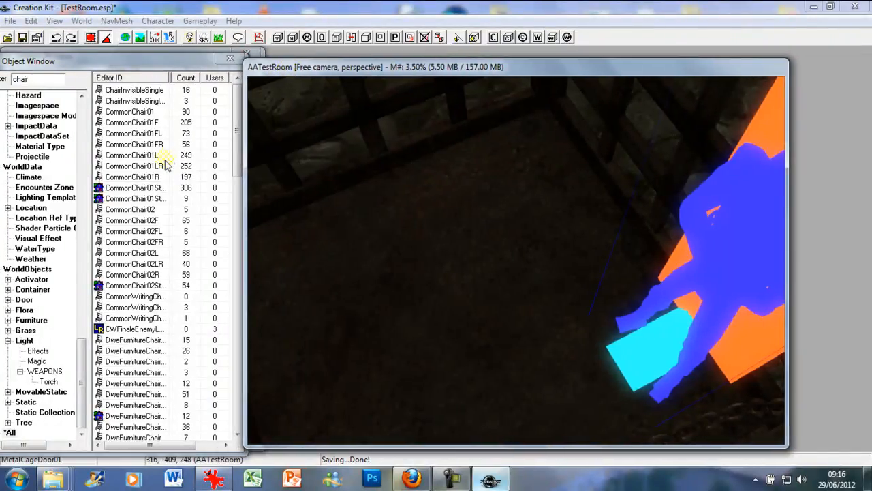
mouse_move(152, 155)
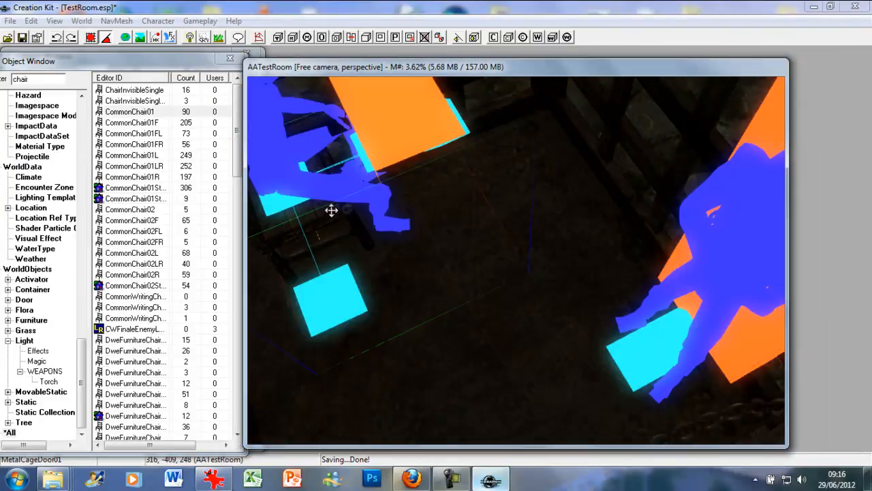
drag(333, 210, 324, 200)
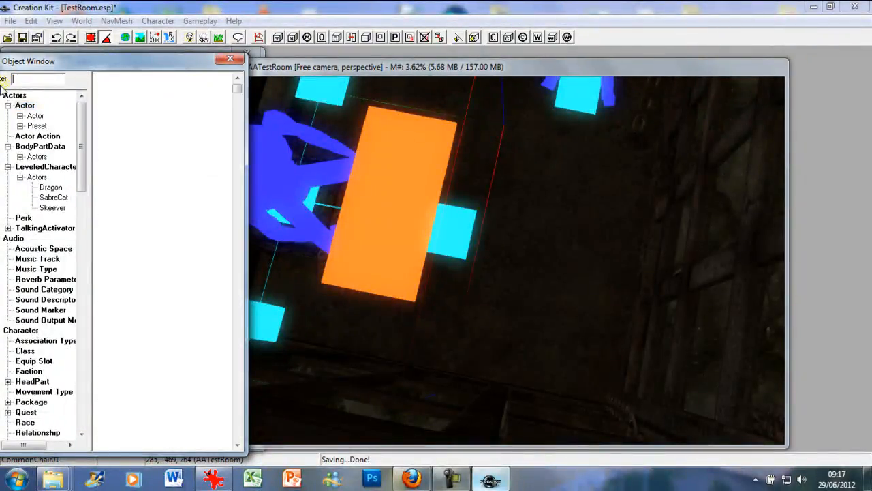
Step: Filter the Actors list for presets and preview the ArgonianMalePreset actor
click(35, 115)
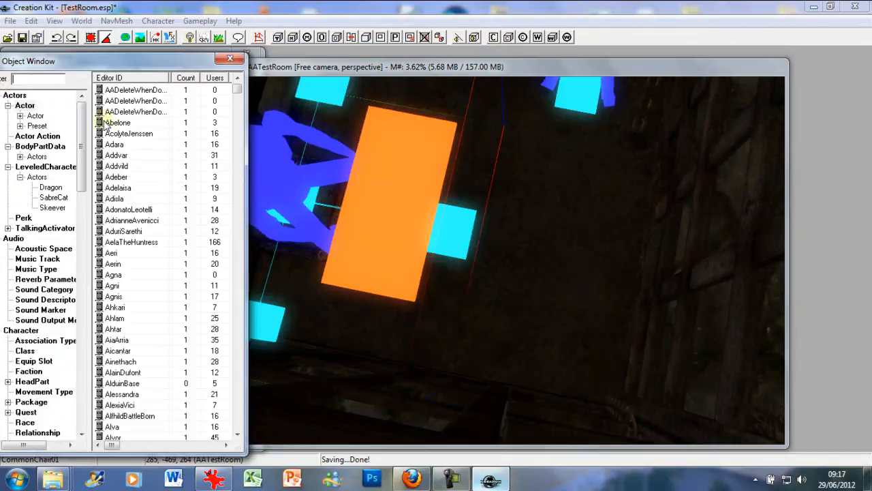
click(118, 188)
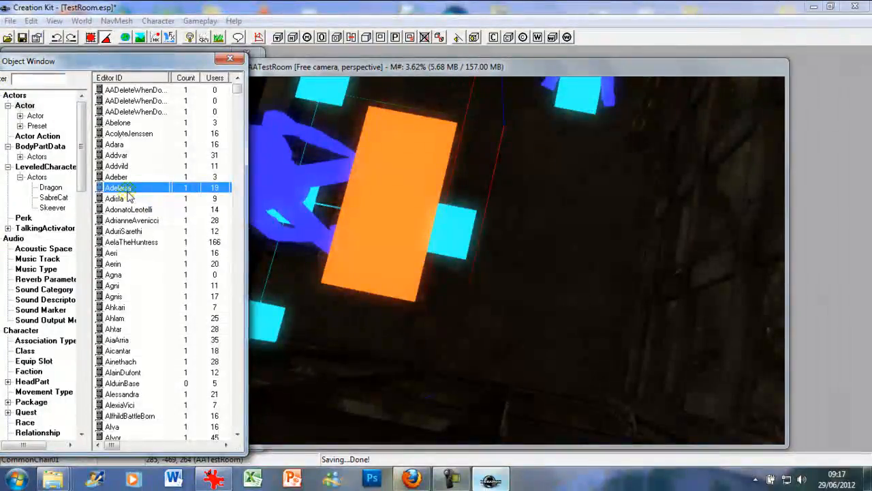
mouse_move(117, 199)
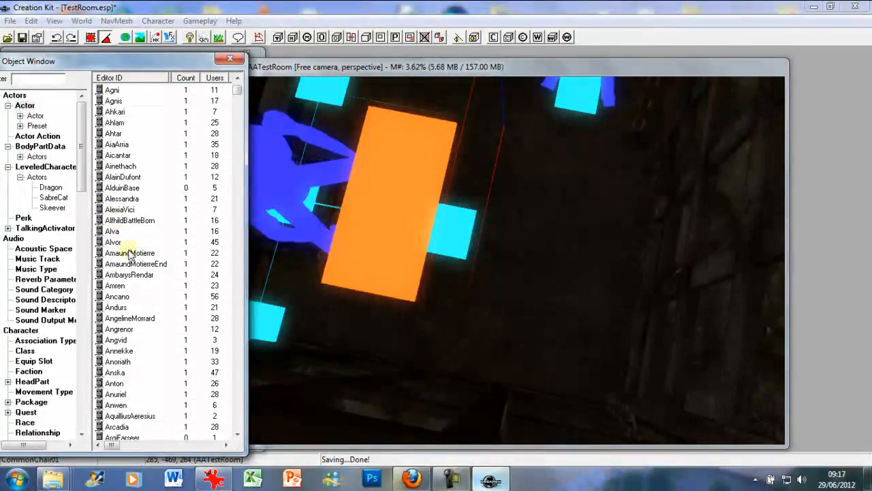
mouse_move(114, 243)
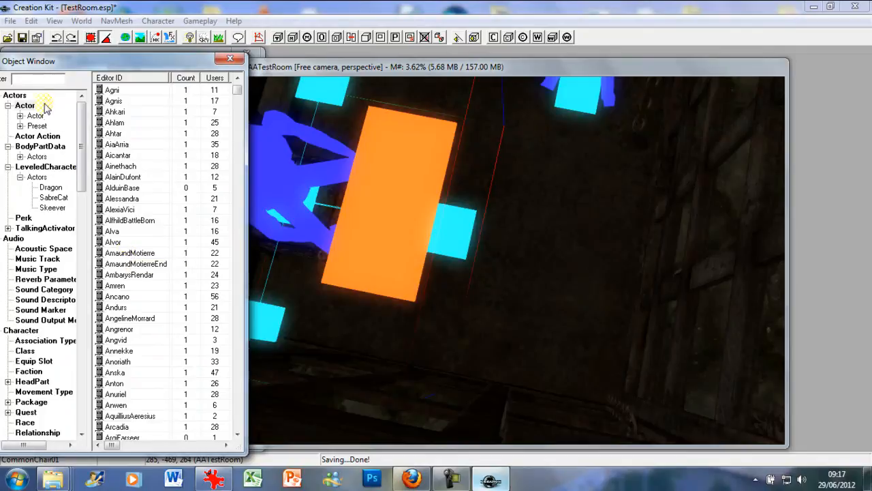
text(preset)
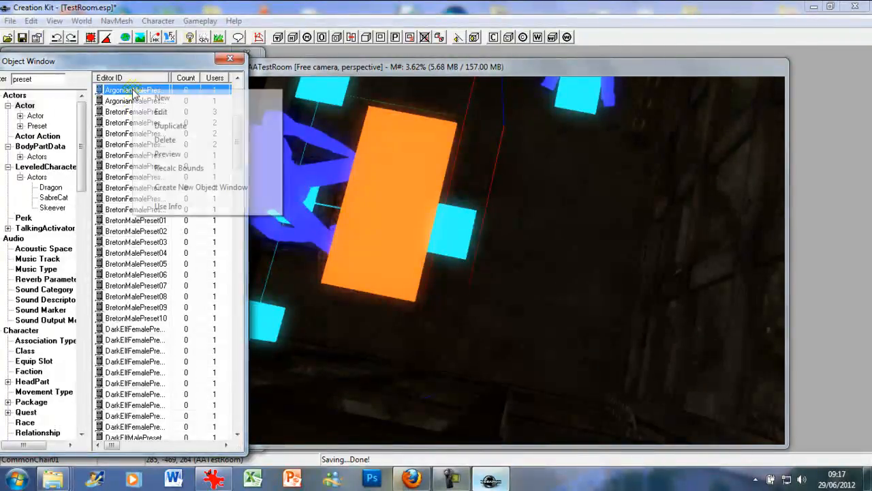
click(166, 154)
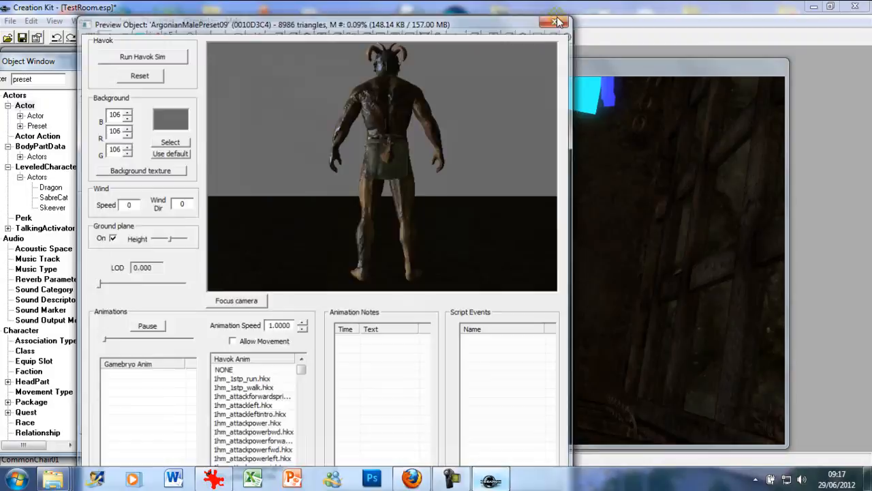
click(552, 20)
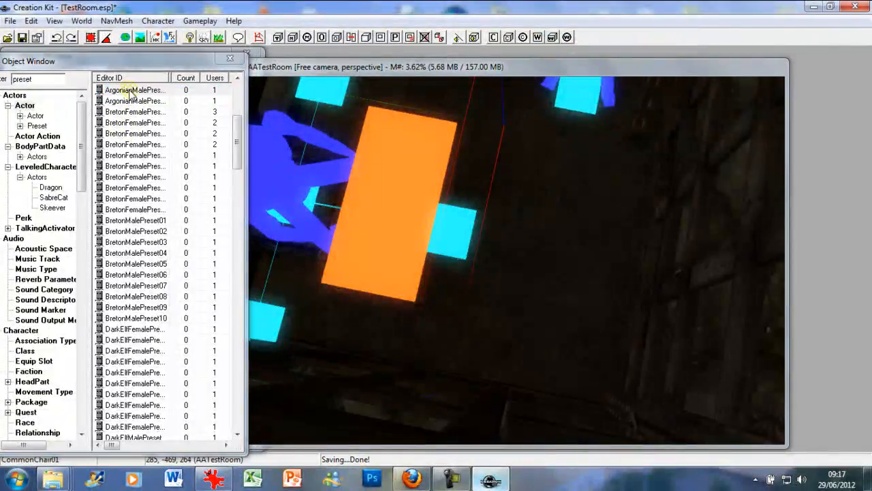
Step: Check the Argonian preset's record, place him in the room and bring up his reference settings
double_click(137, 90)
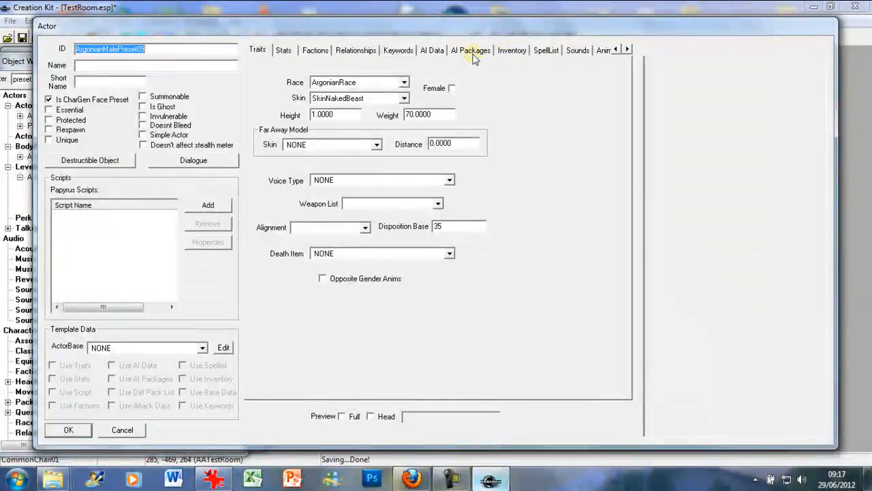
click(477, 49)
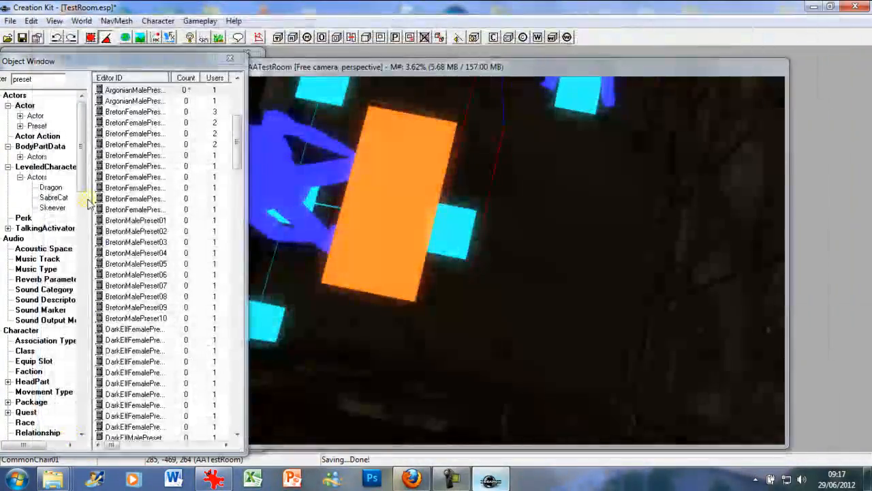
click(139, 90)
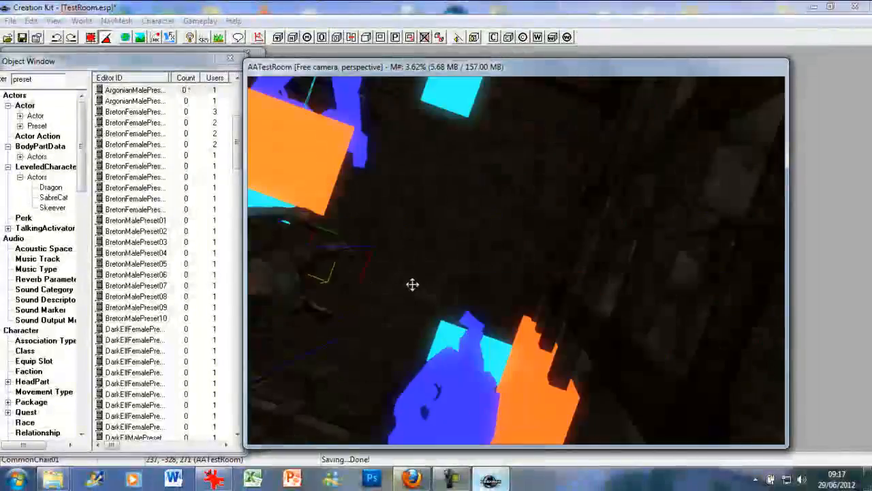
double_click(412, 285)
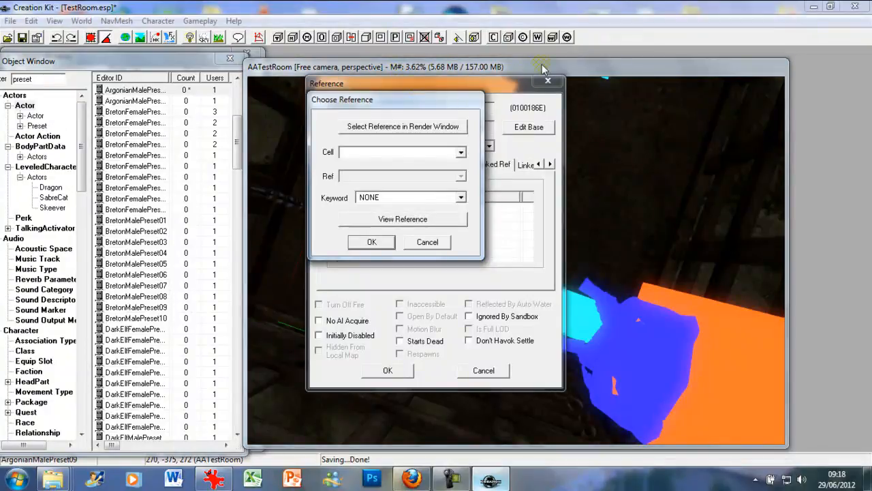
Step: Set CommonChair01 as the Argonian's Linked Ref and accept the reference
click(426, 242)
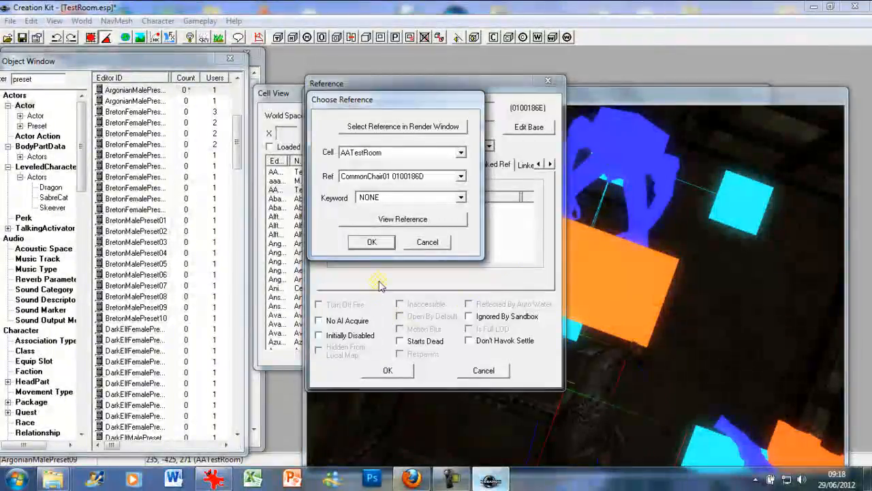
click(370, 243)
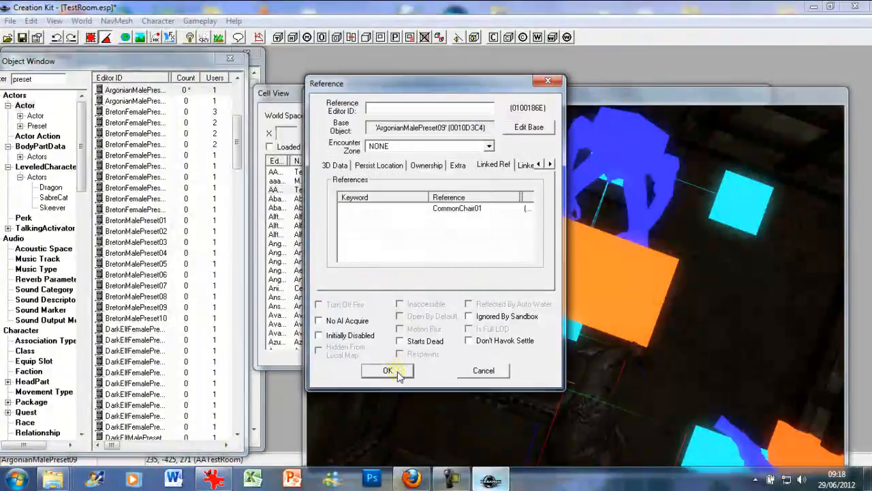
click(387, 371)
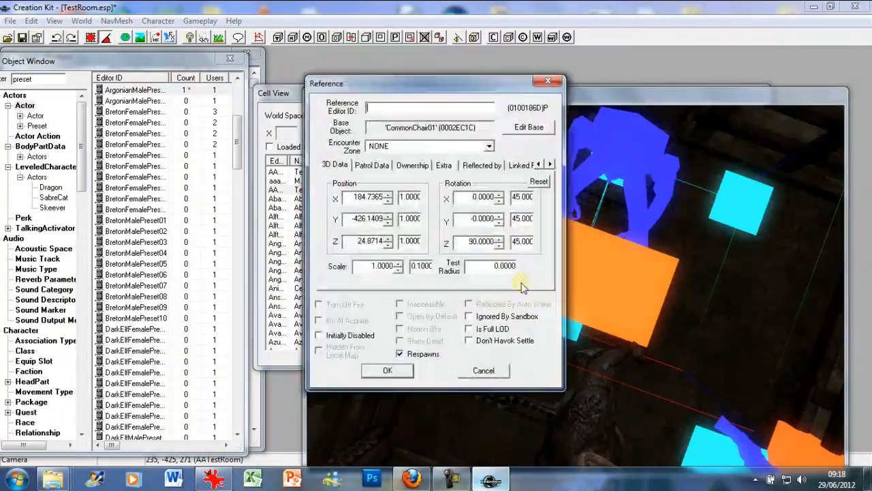
Step: Enable Patrol Data on the chair with a 60 second idle time
click(372, 165)
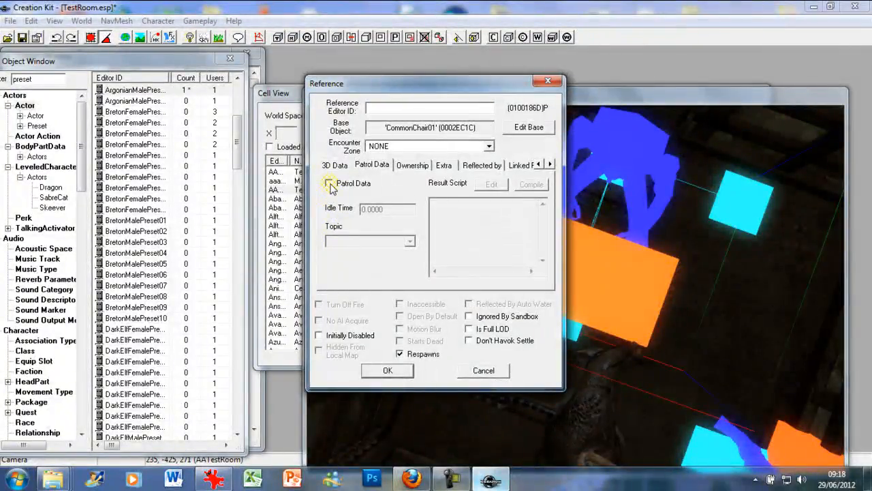
click(330, 182)
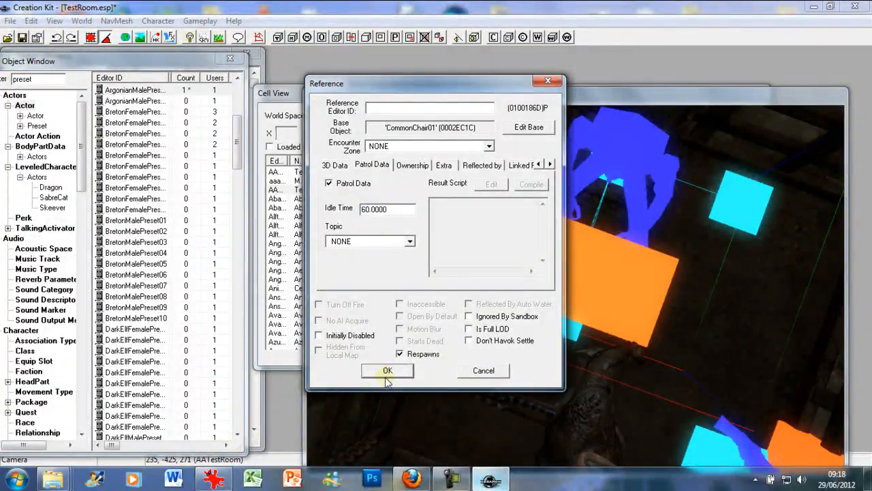
click(387, 371)
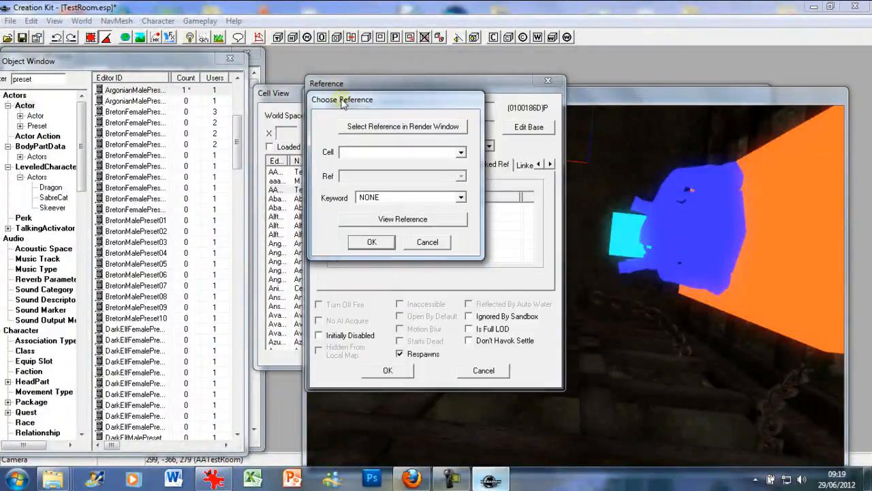
Step: Set the wall lean marker as the chair's next Linked Ref
click(403, 126)
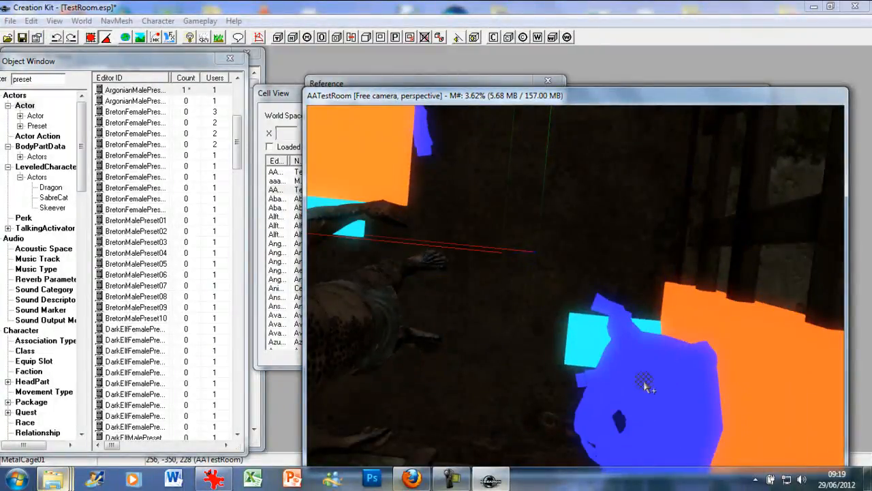
double_click(641, 389)
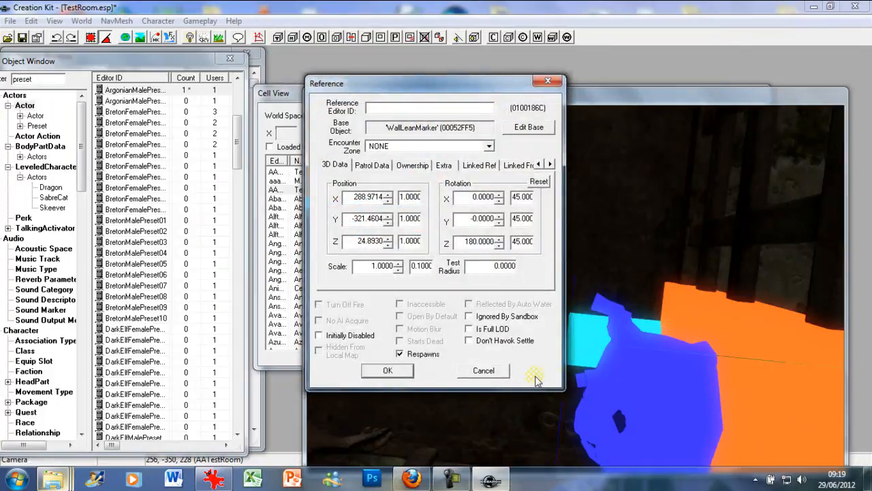
click(482, 371)
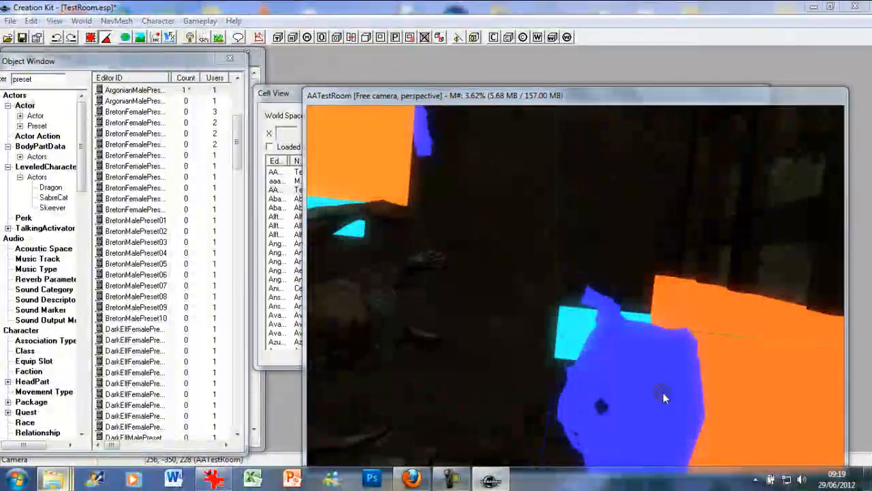
Step: Give the wall lean marker Patrol Data with idle time 120.0000
double_click(661, 398)
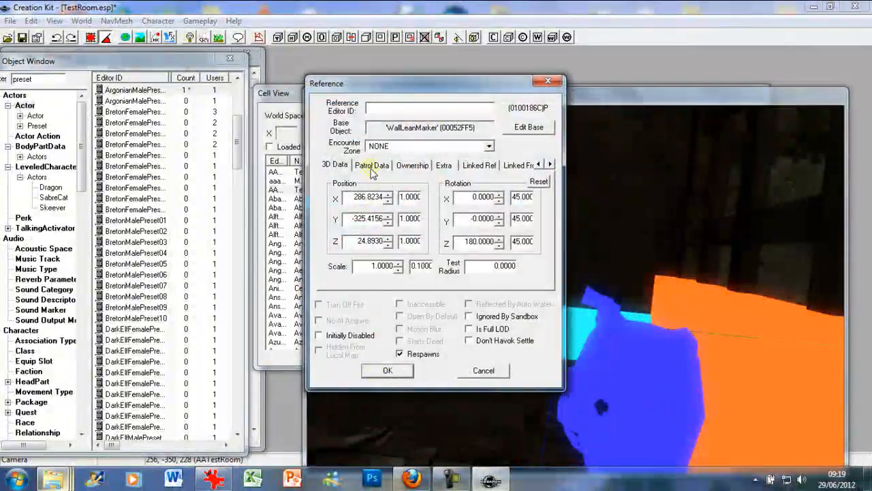
click(372, 165)
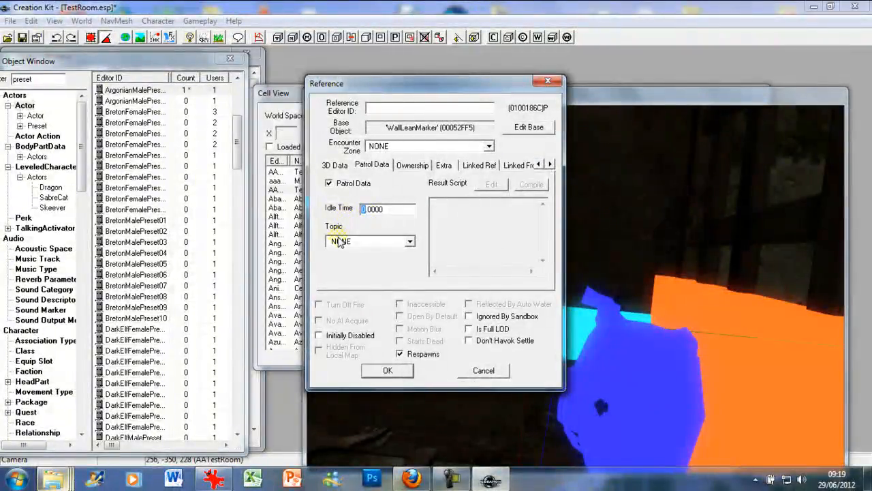
text(120.0000)
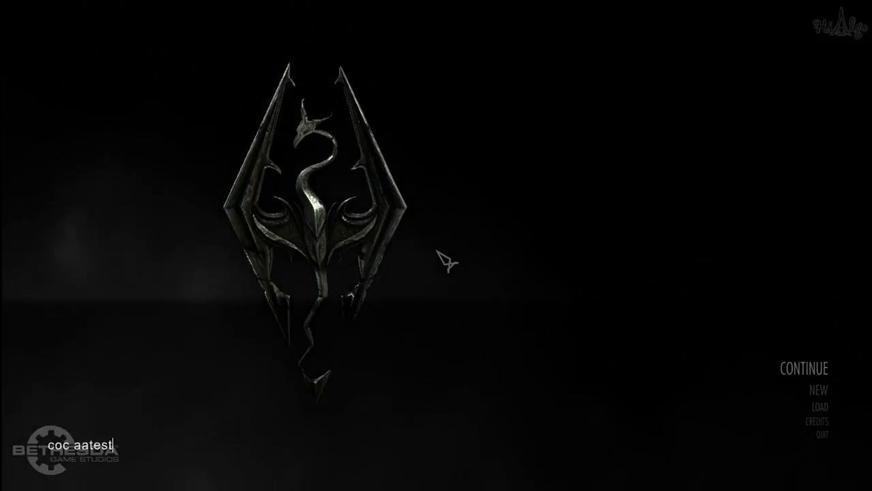
Step: Complete the console command to read coc aatestroom at Skyrim's main menu
text(room)
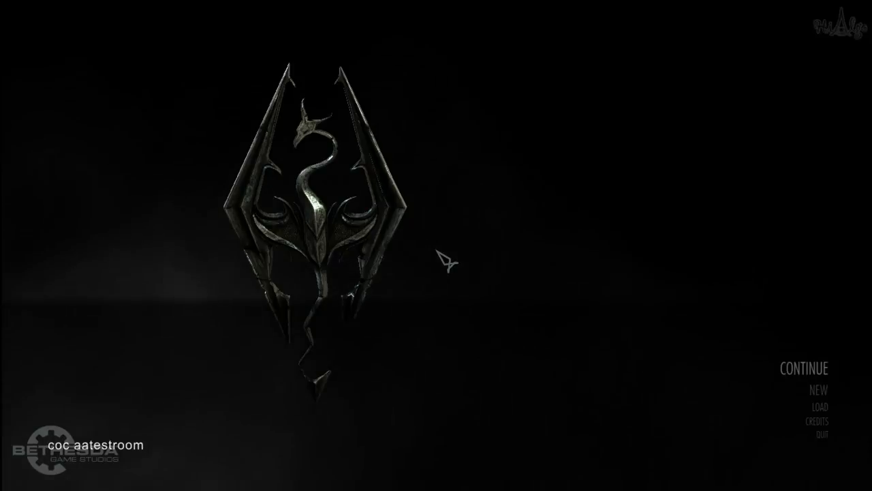
Step: Enter the test room, try the cage door to see Lock Level: Expert, then back out of lockpicking
click(804, 368)
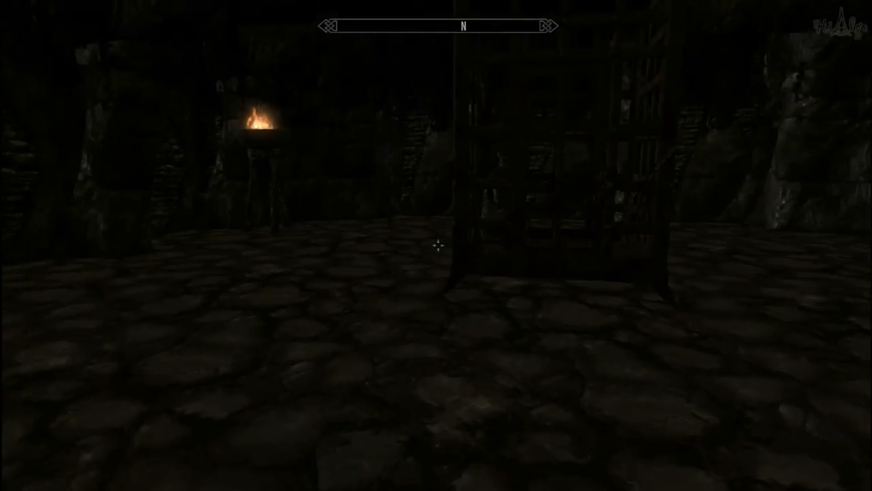
key(i)
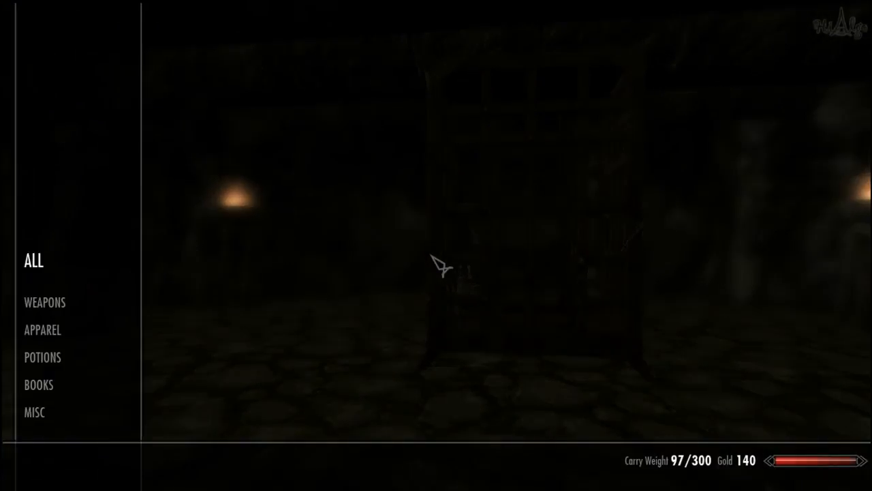
click(34, 412)
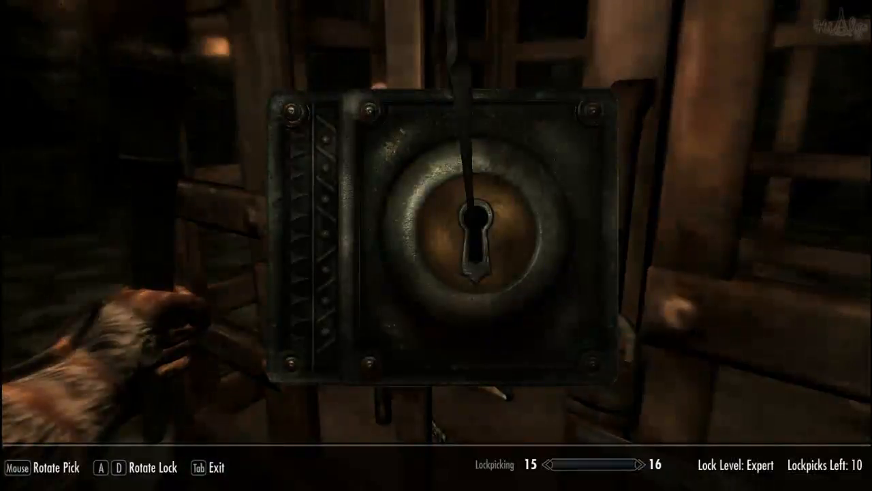
key(Tab)
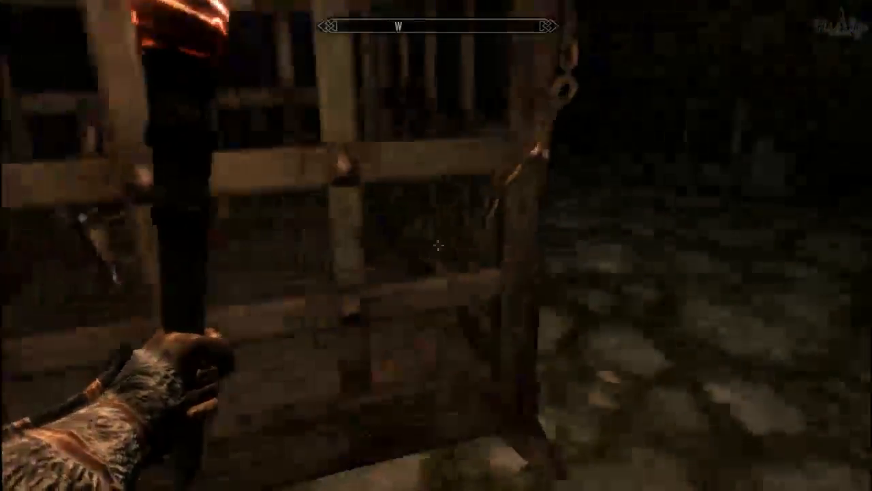